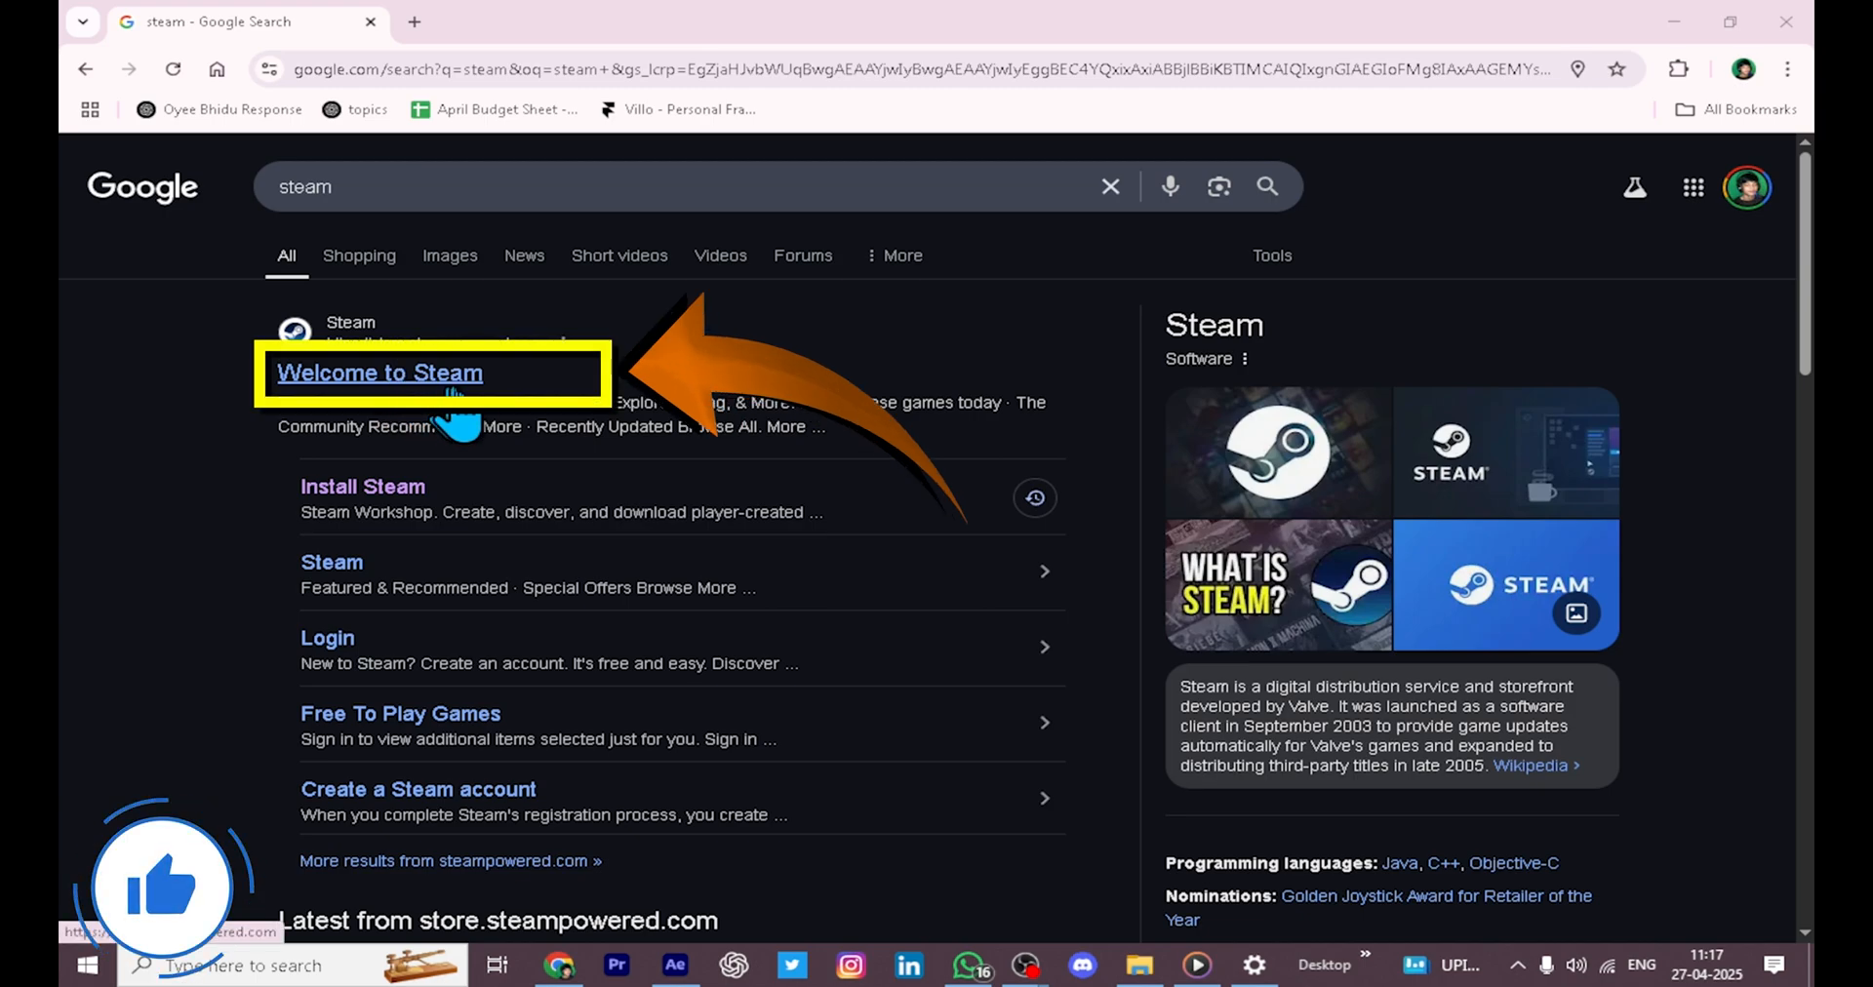
Open the 'Welcome to Steam' official store result from the Google results
{"action": "left_click", "coordinate": [377, 372]}
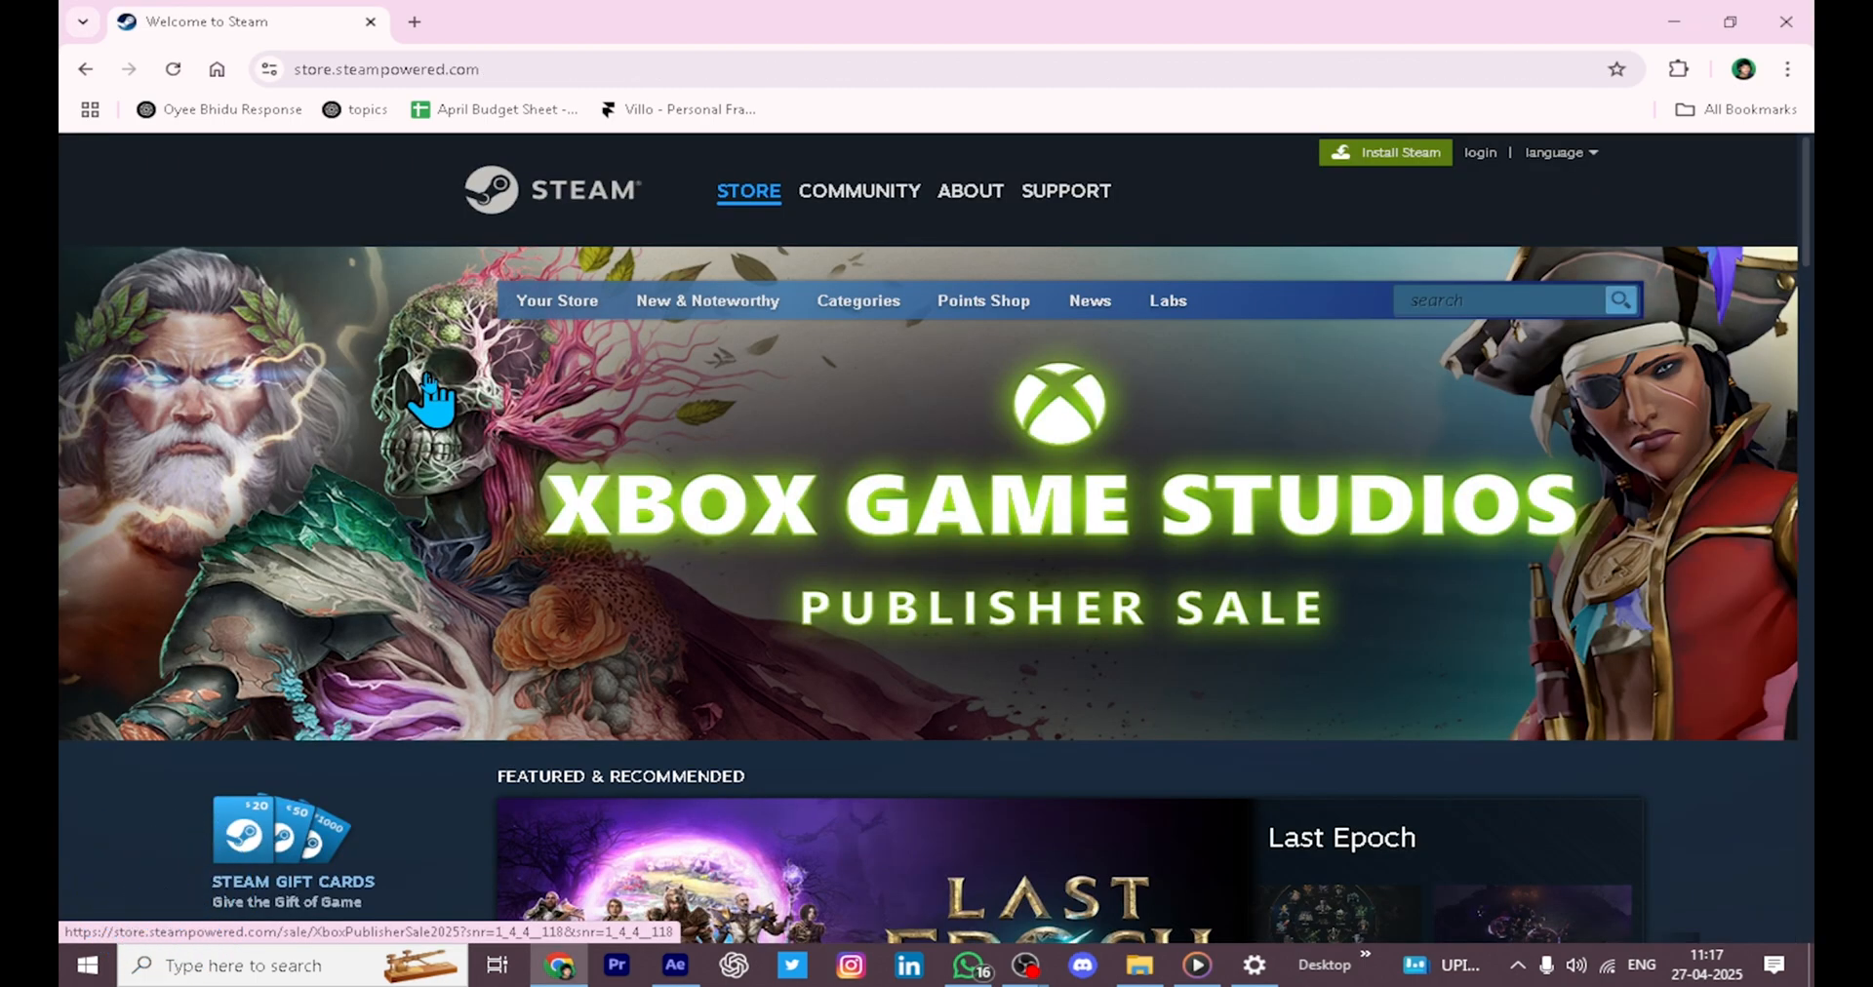
Download and install Steam, then create a new Steam account
{"action": "left_click", "coordinate": [969, 191]}
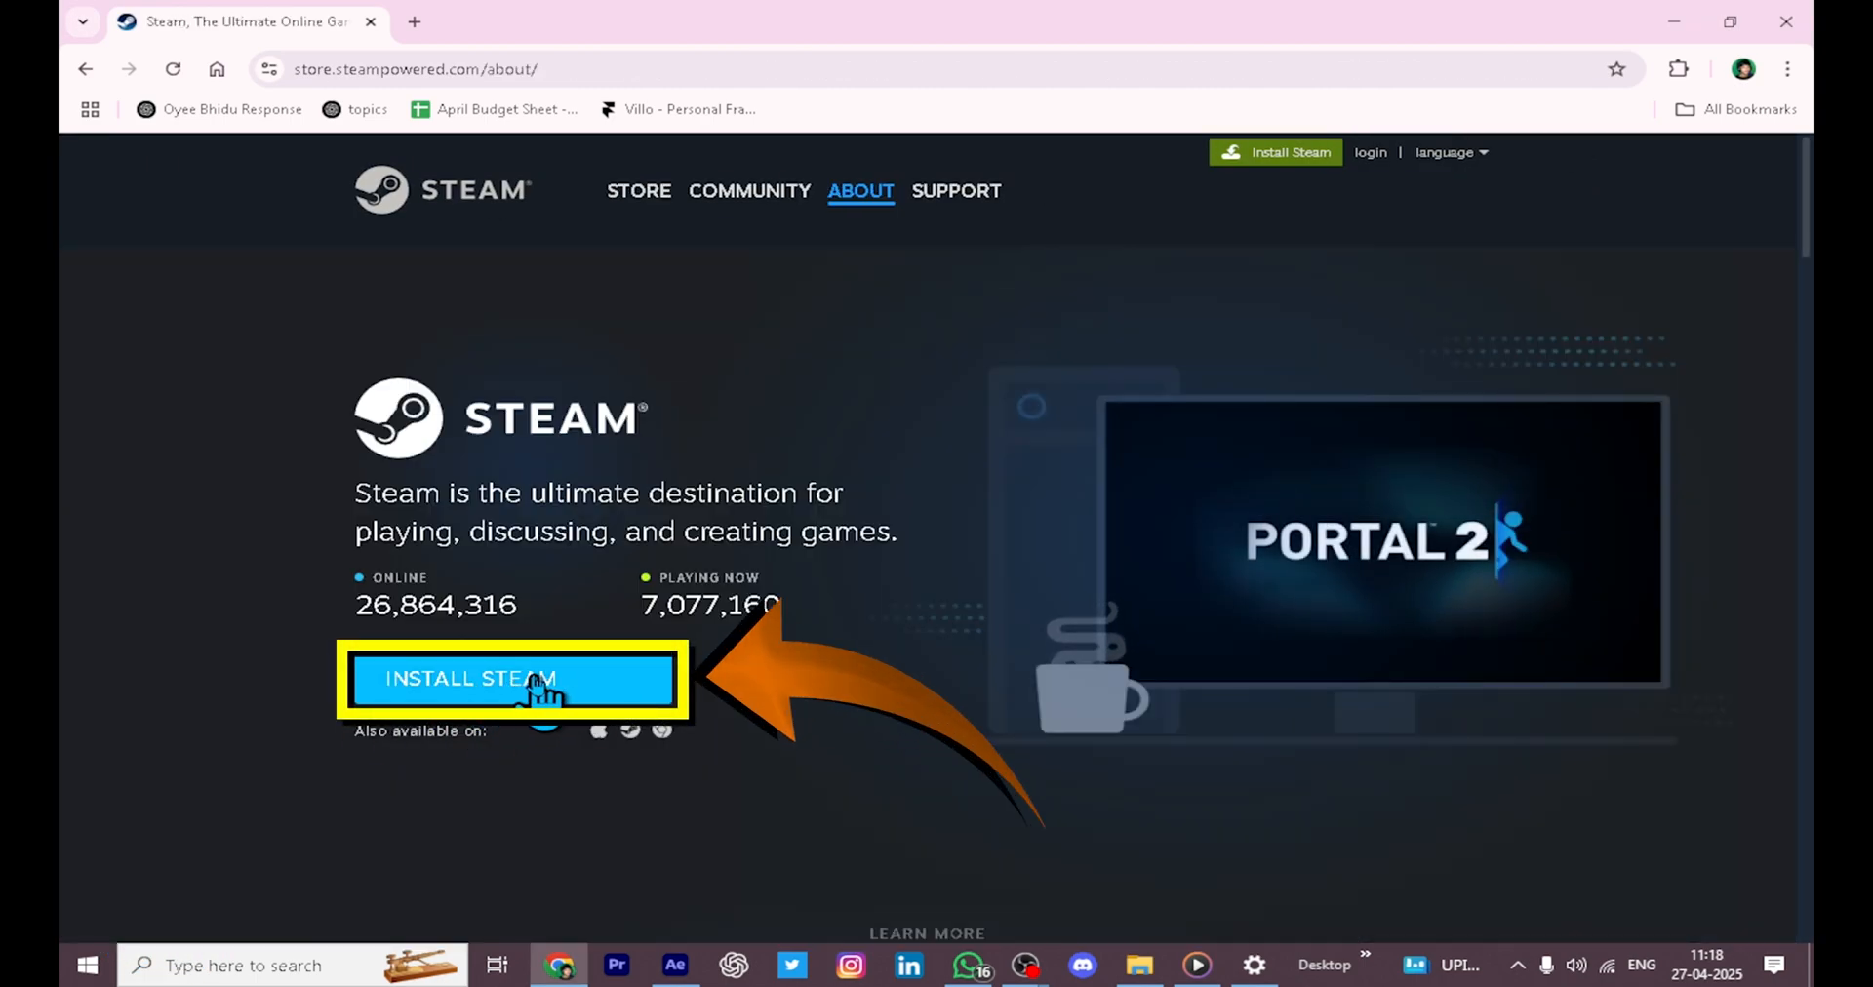
{"action": "left_click", "coordinate": [512, 679]}
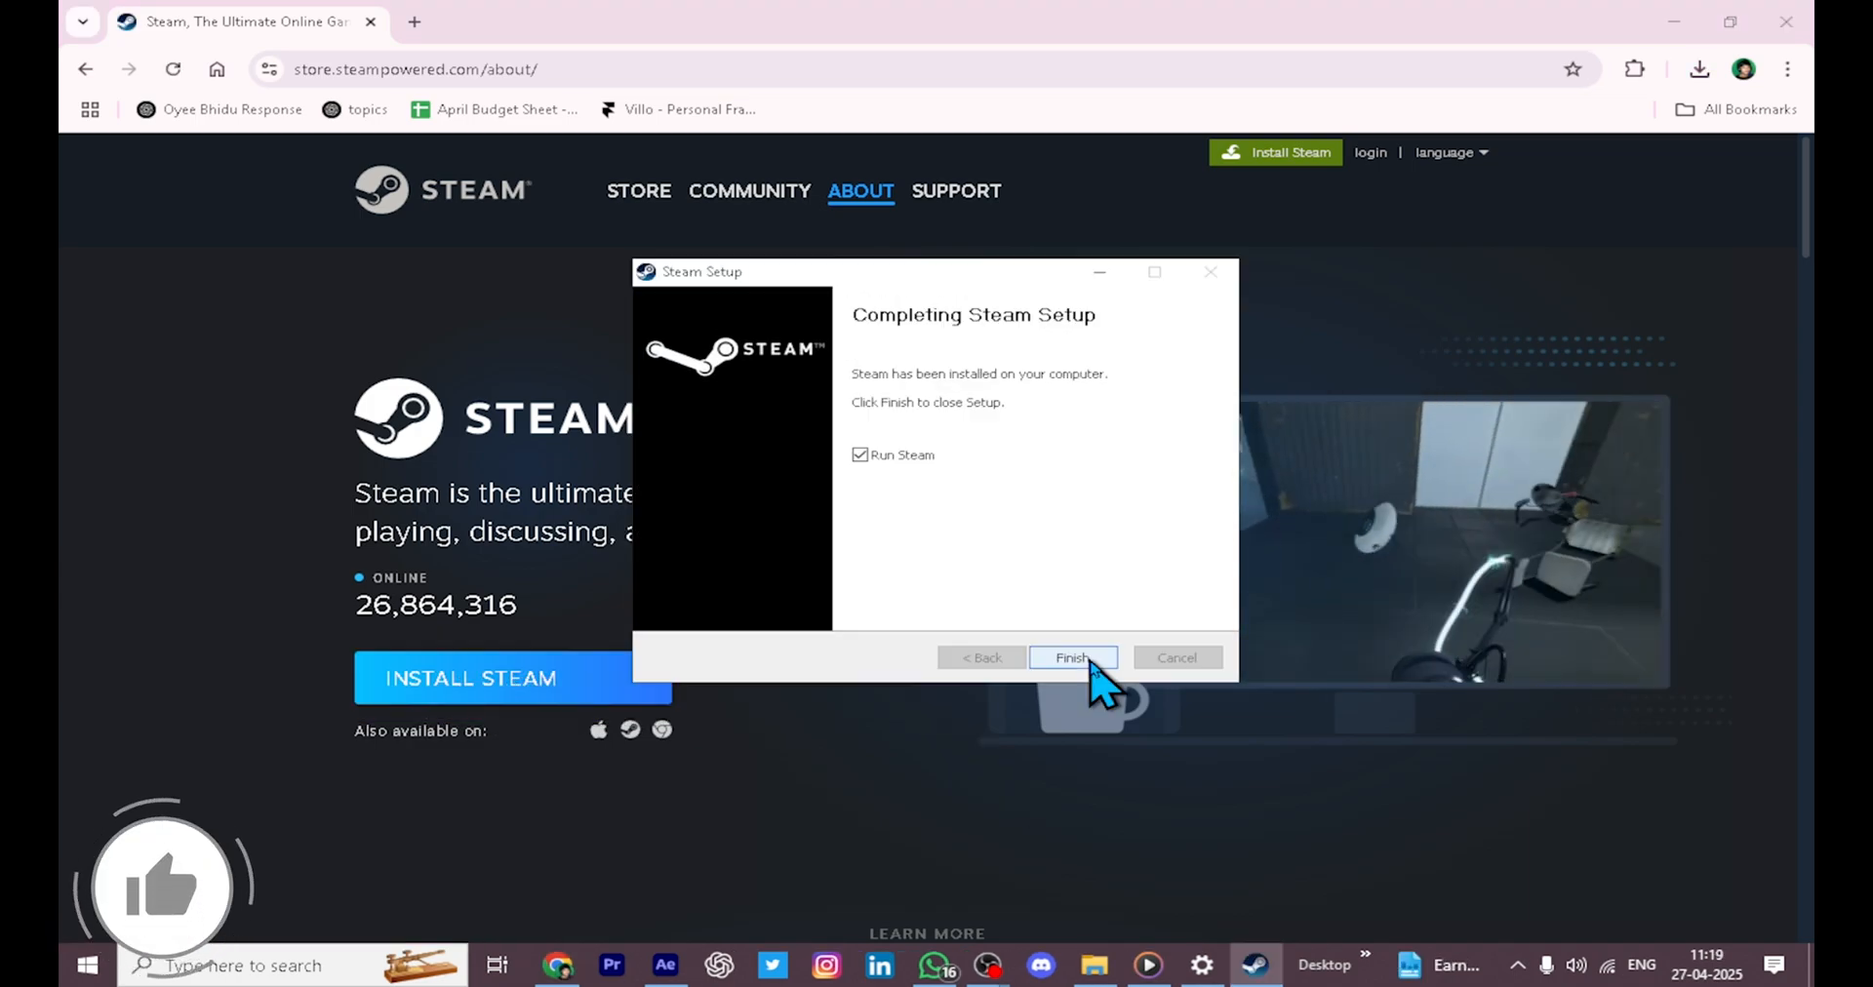
{"action": "left_click", "coordinate": [1073, 658]}
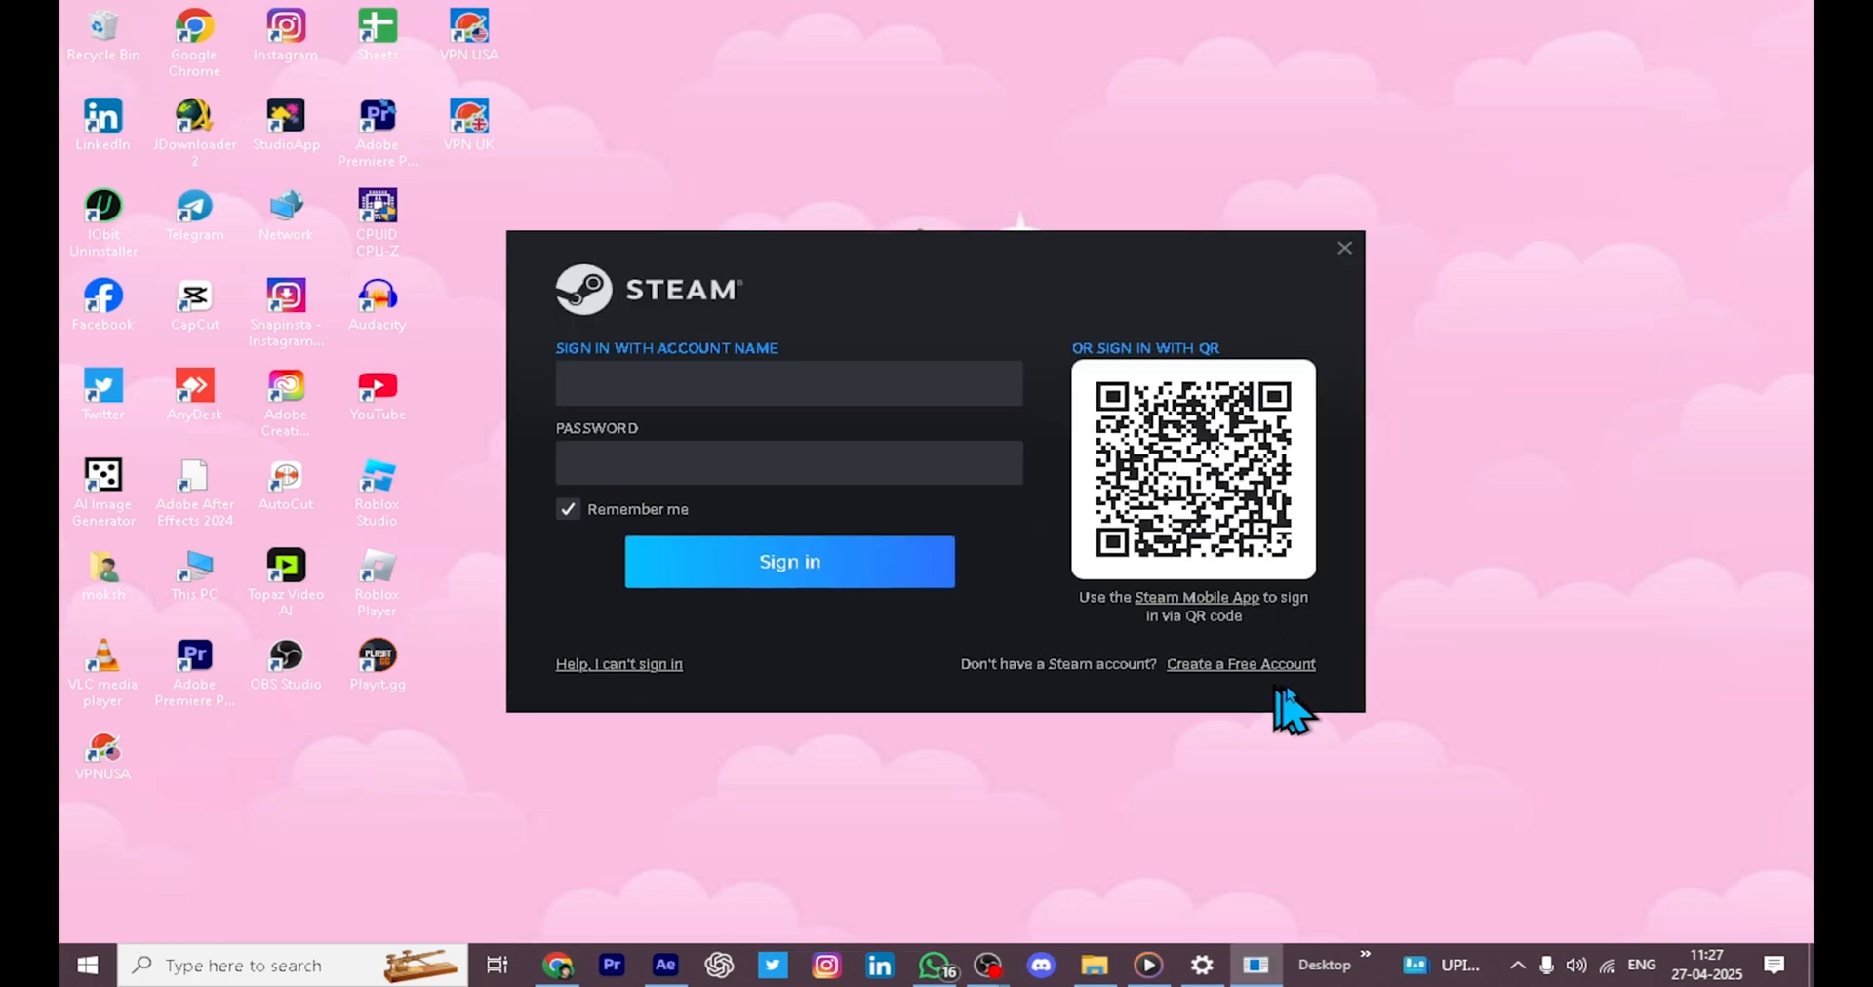
{"action": "left_click", "coordinate": [1239, 663]}
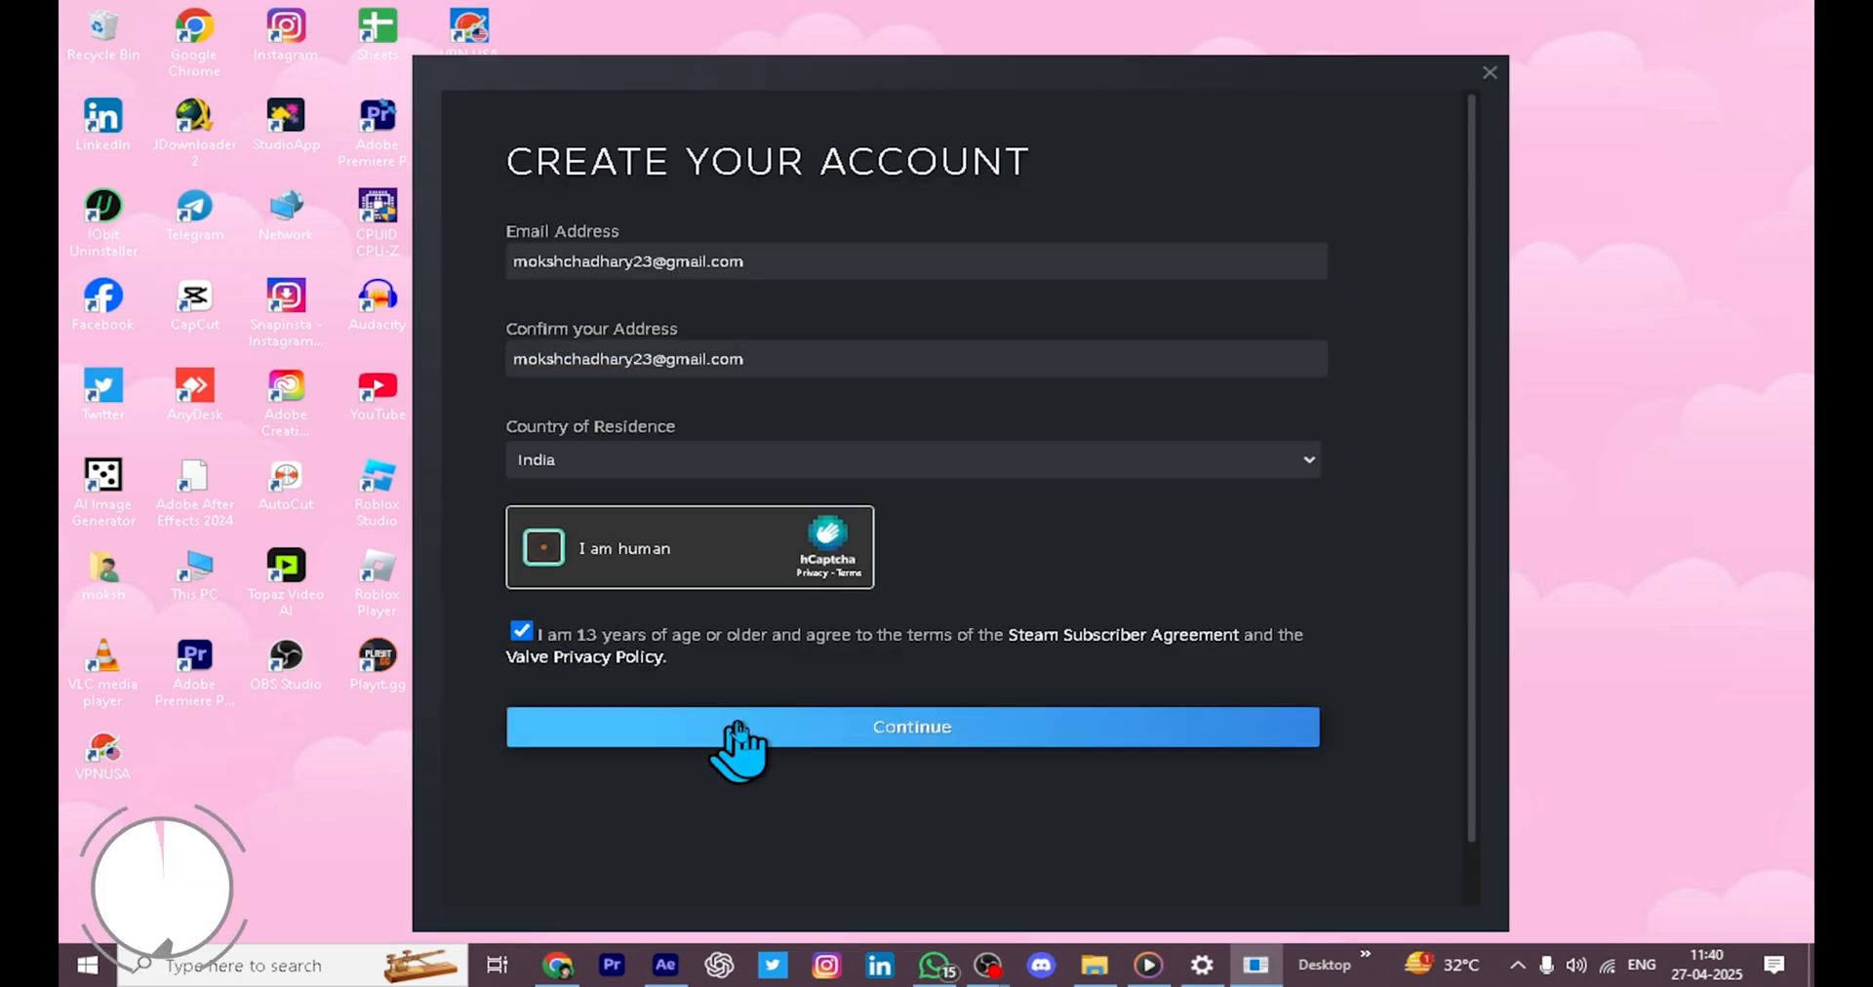
{"action": "left_click", "coordinate": [911, 726]}
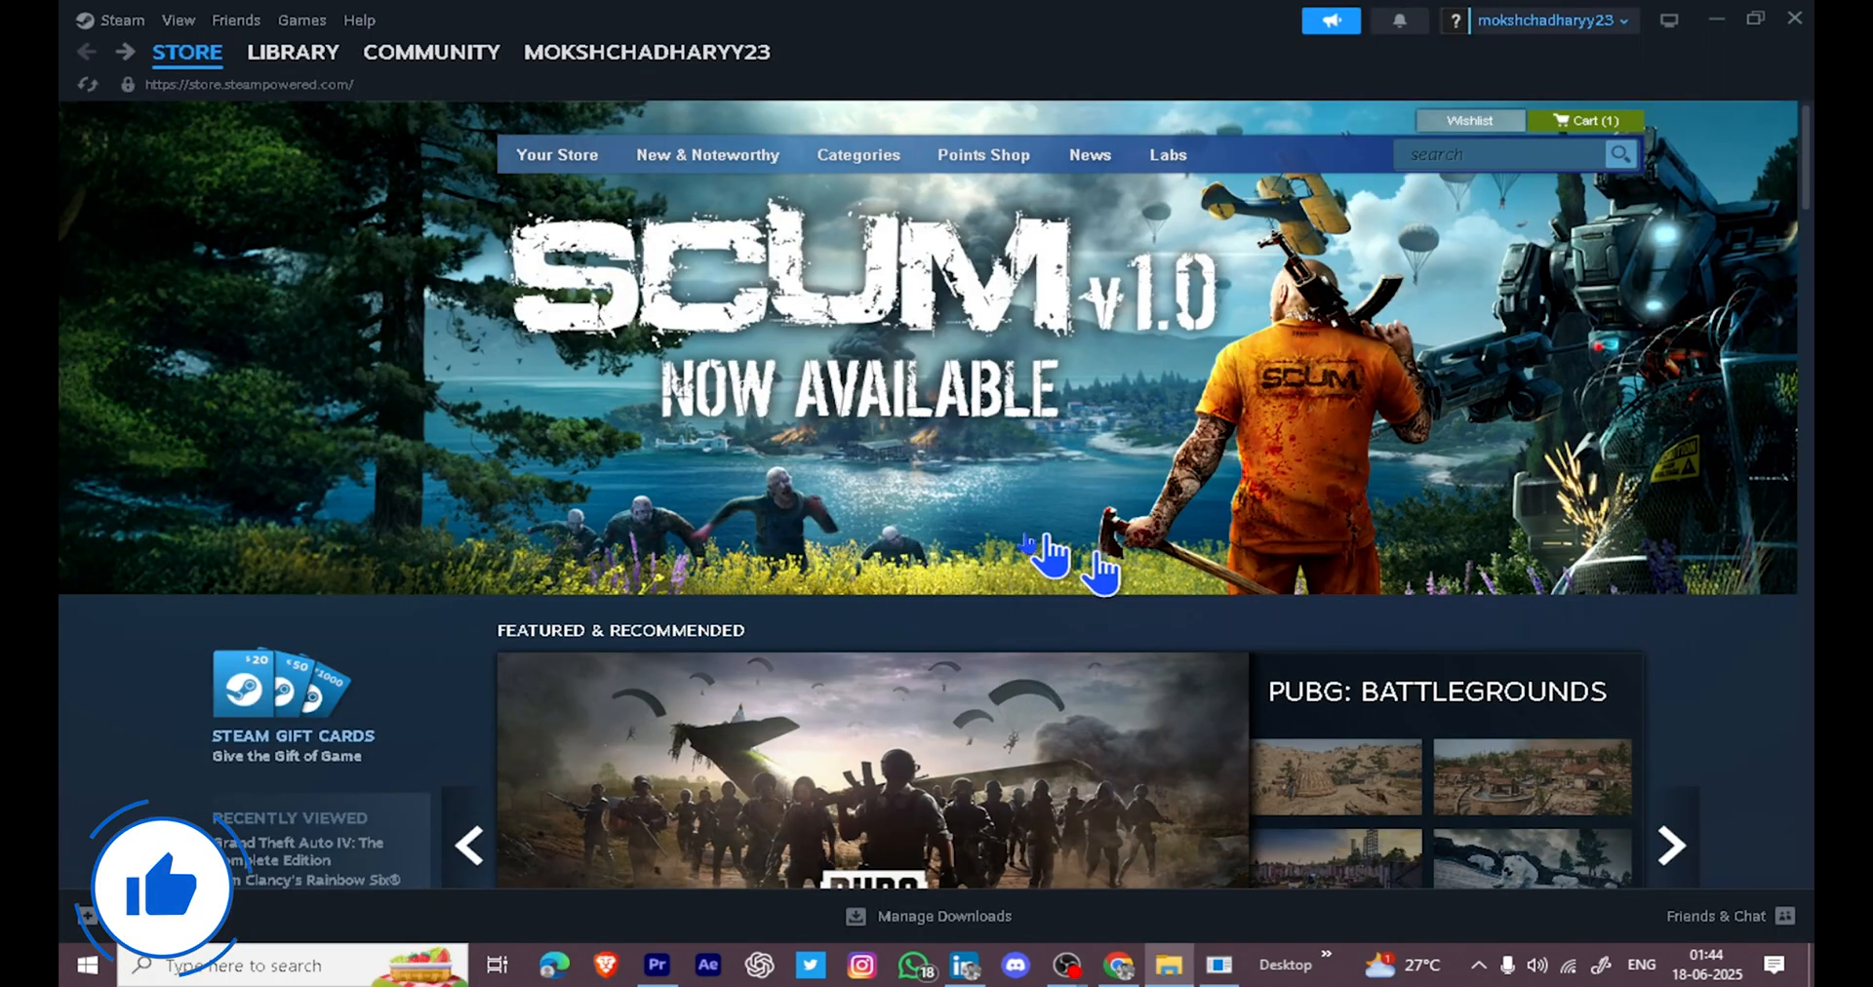
Search the store for 'euro truck simul' and open Euro Truck Simulator 2
{"action": "type", "text": "euro truck simulator 2"}
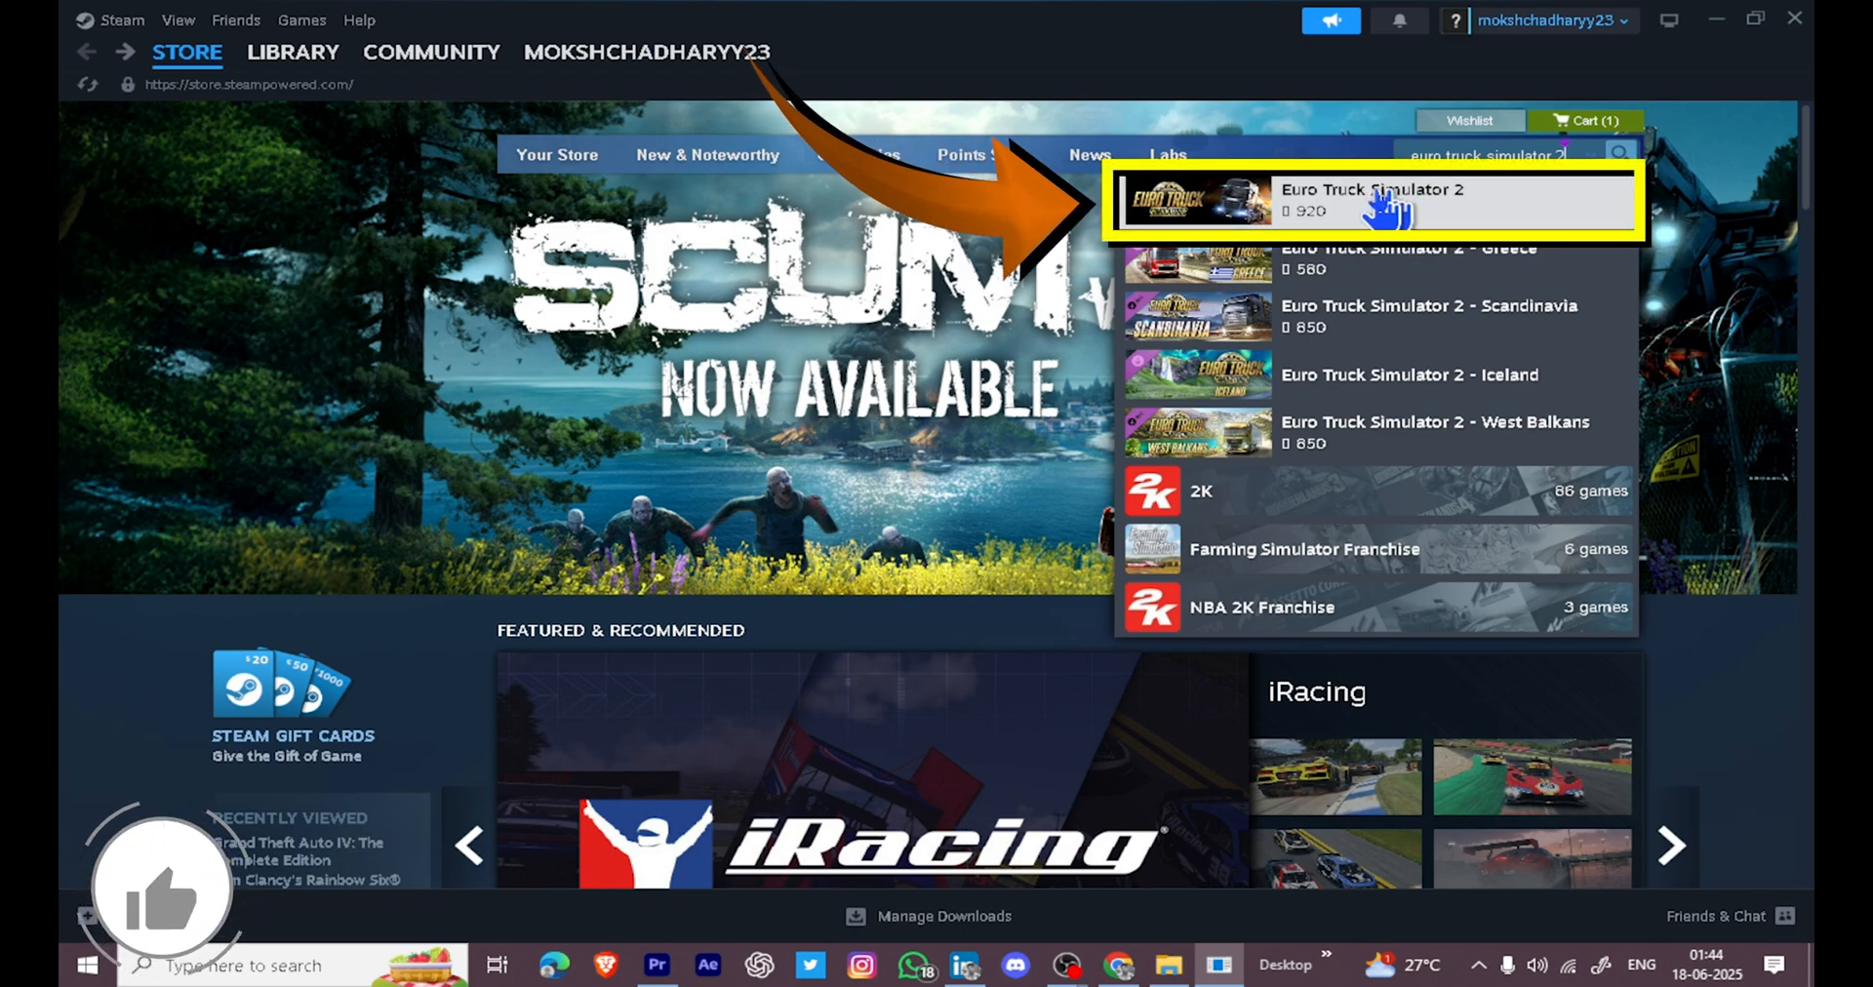
{"action": "left_click", "coordinate": [1372, 200]}
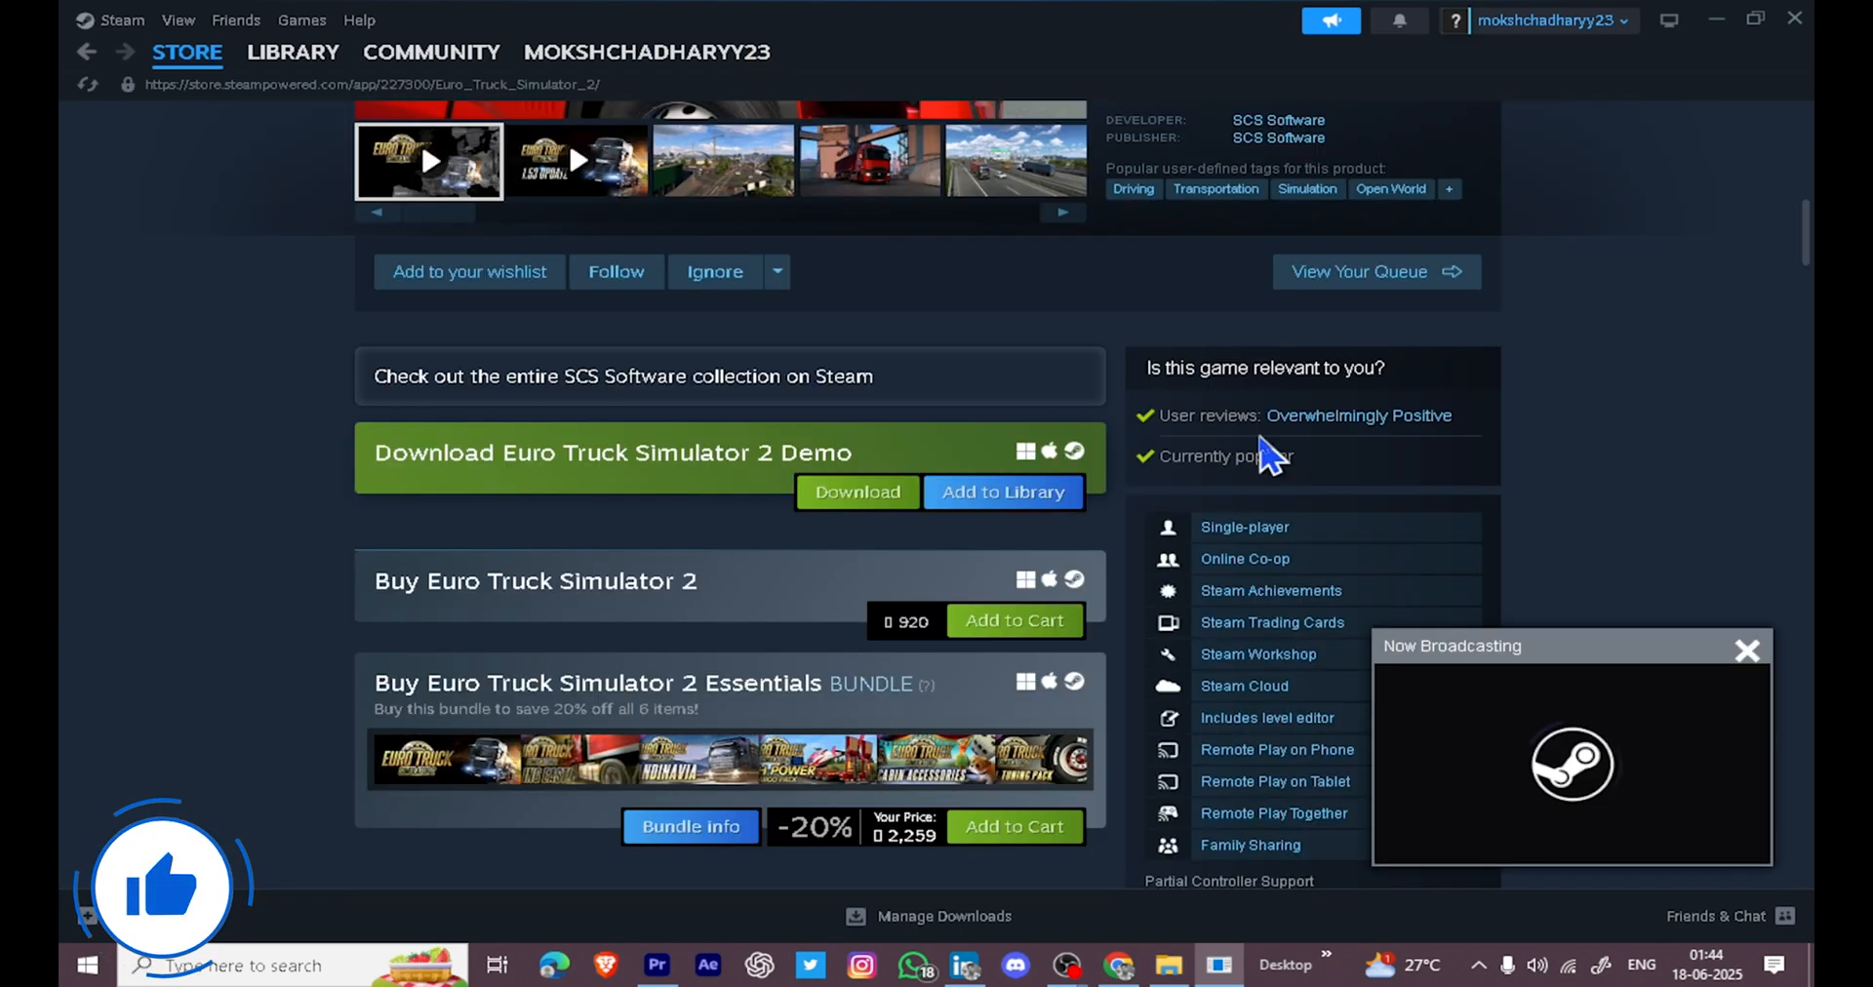
Add Euro Truck Simulator 2 to the cart and enter payment details at checkout
{"action": "left_click", "coordinate": [1012, 620]}
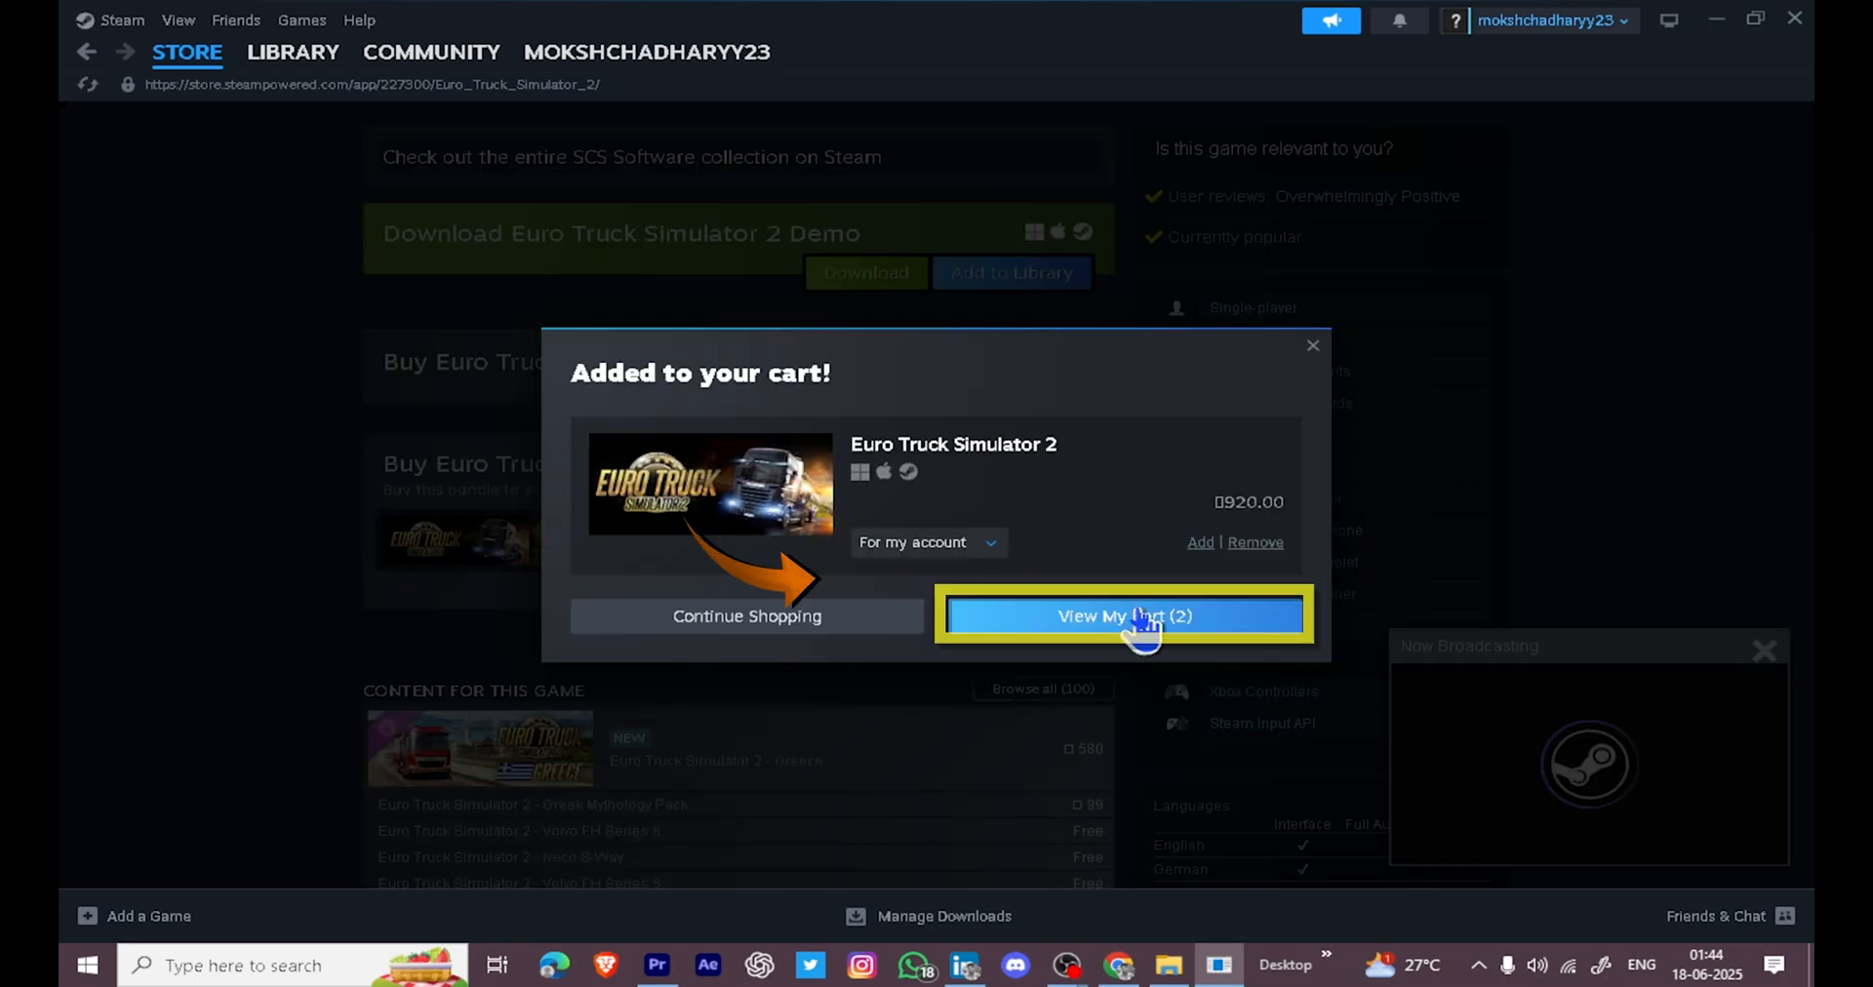
{"action": "left_click", "coordinate": [1121, 616]}
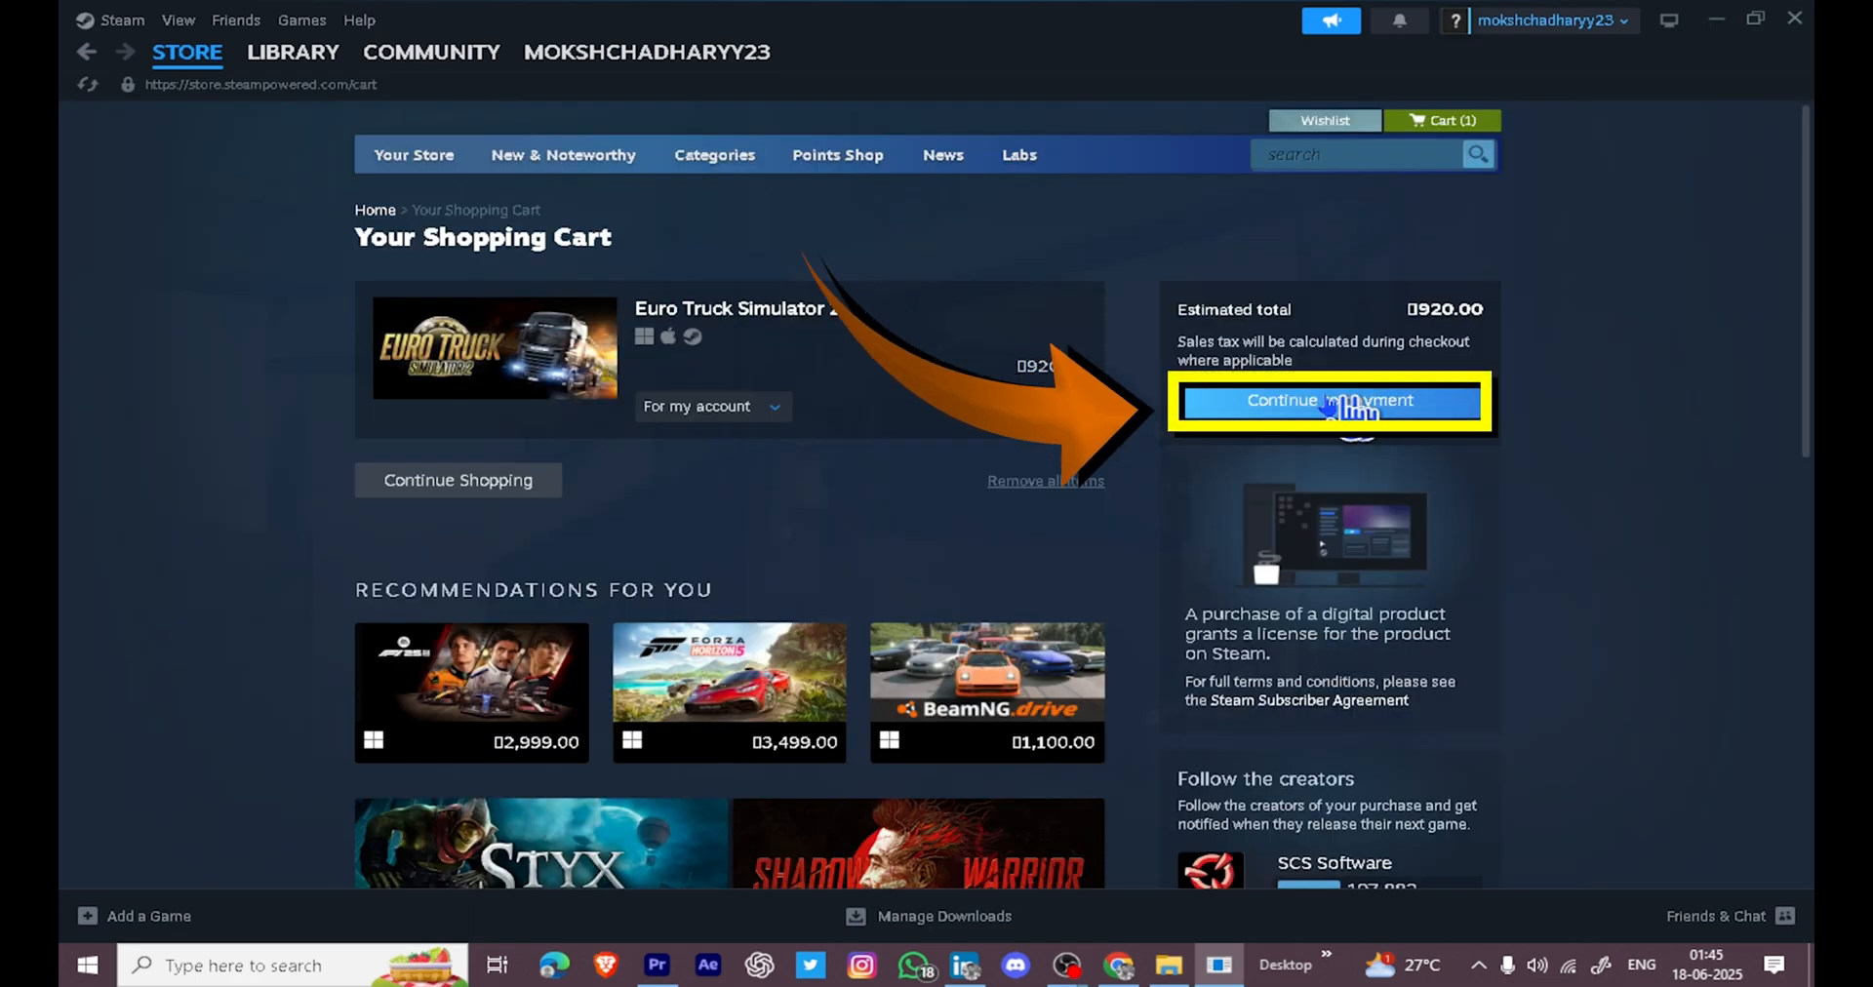
{"action": "left_click", "coordinate": [1328, 400]}
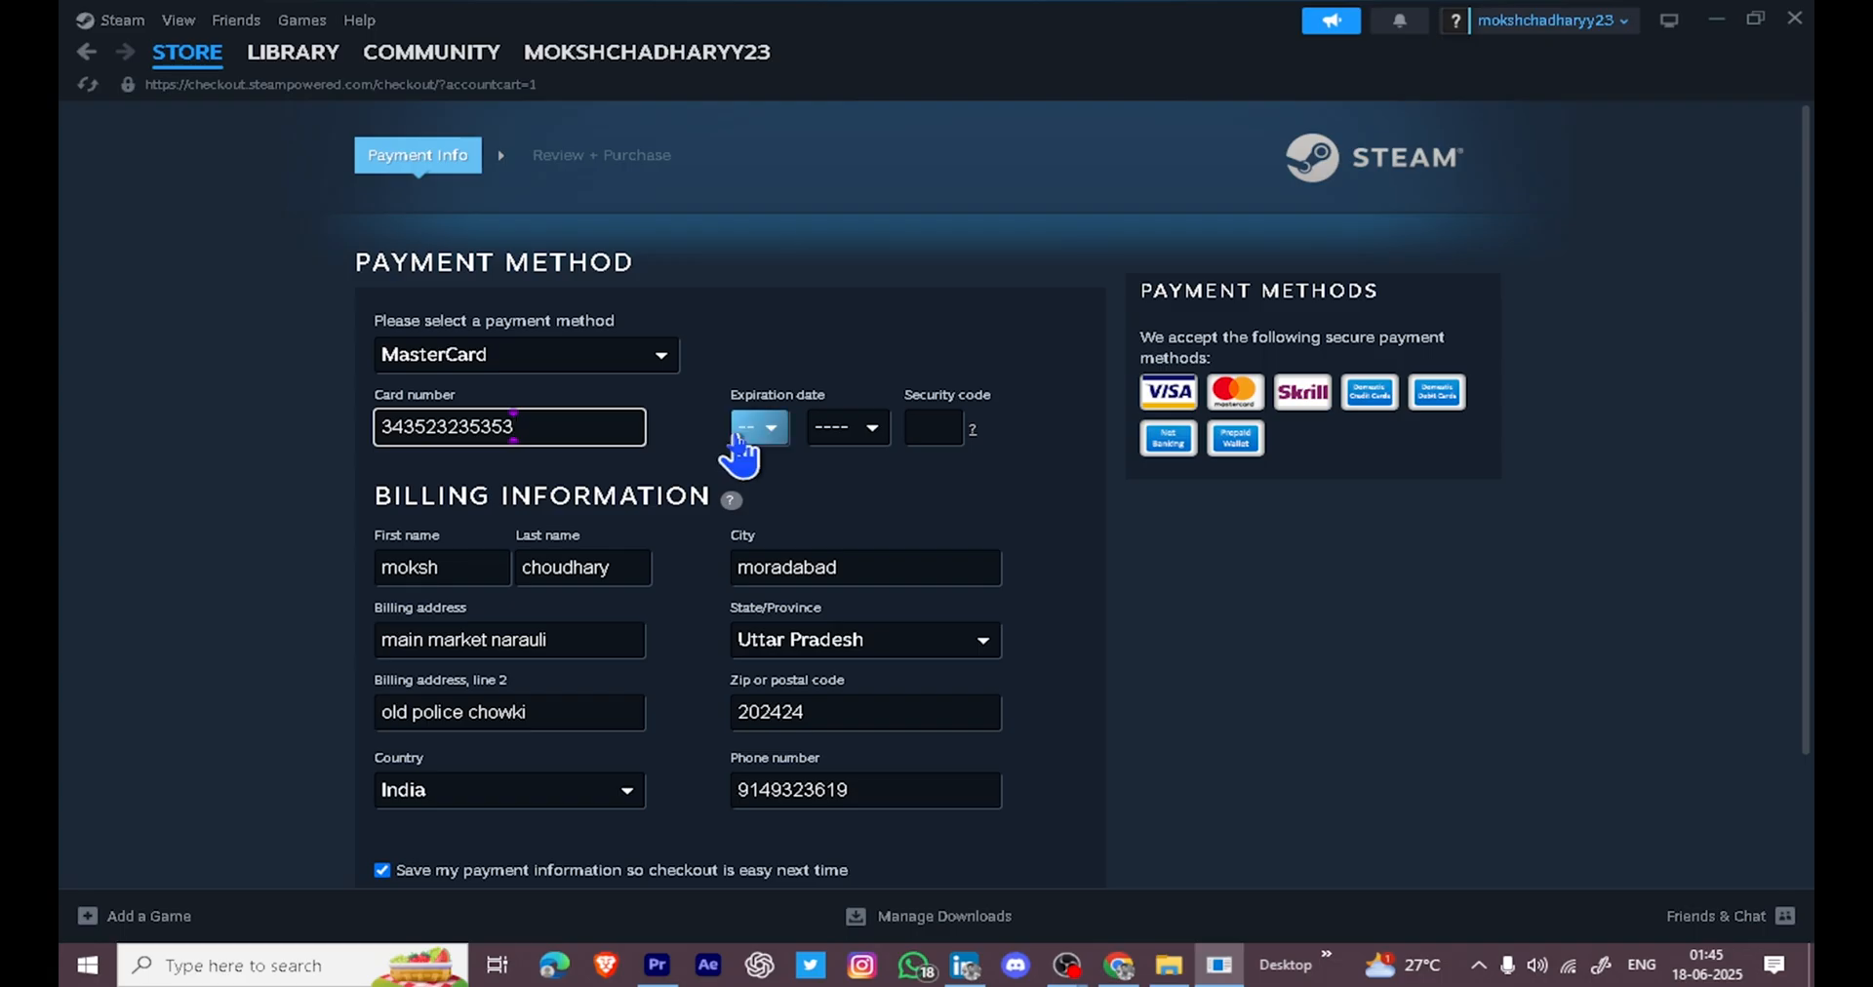
{"action": "left_click", "coordinate": [847, 426]}
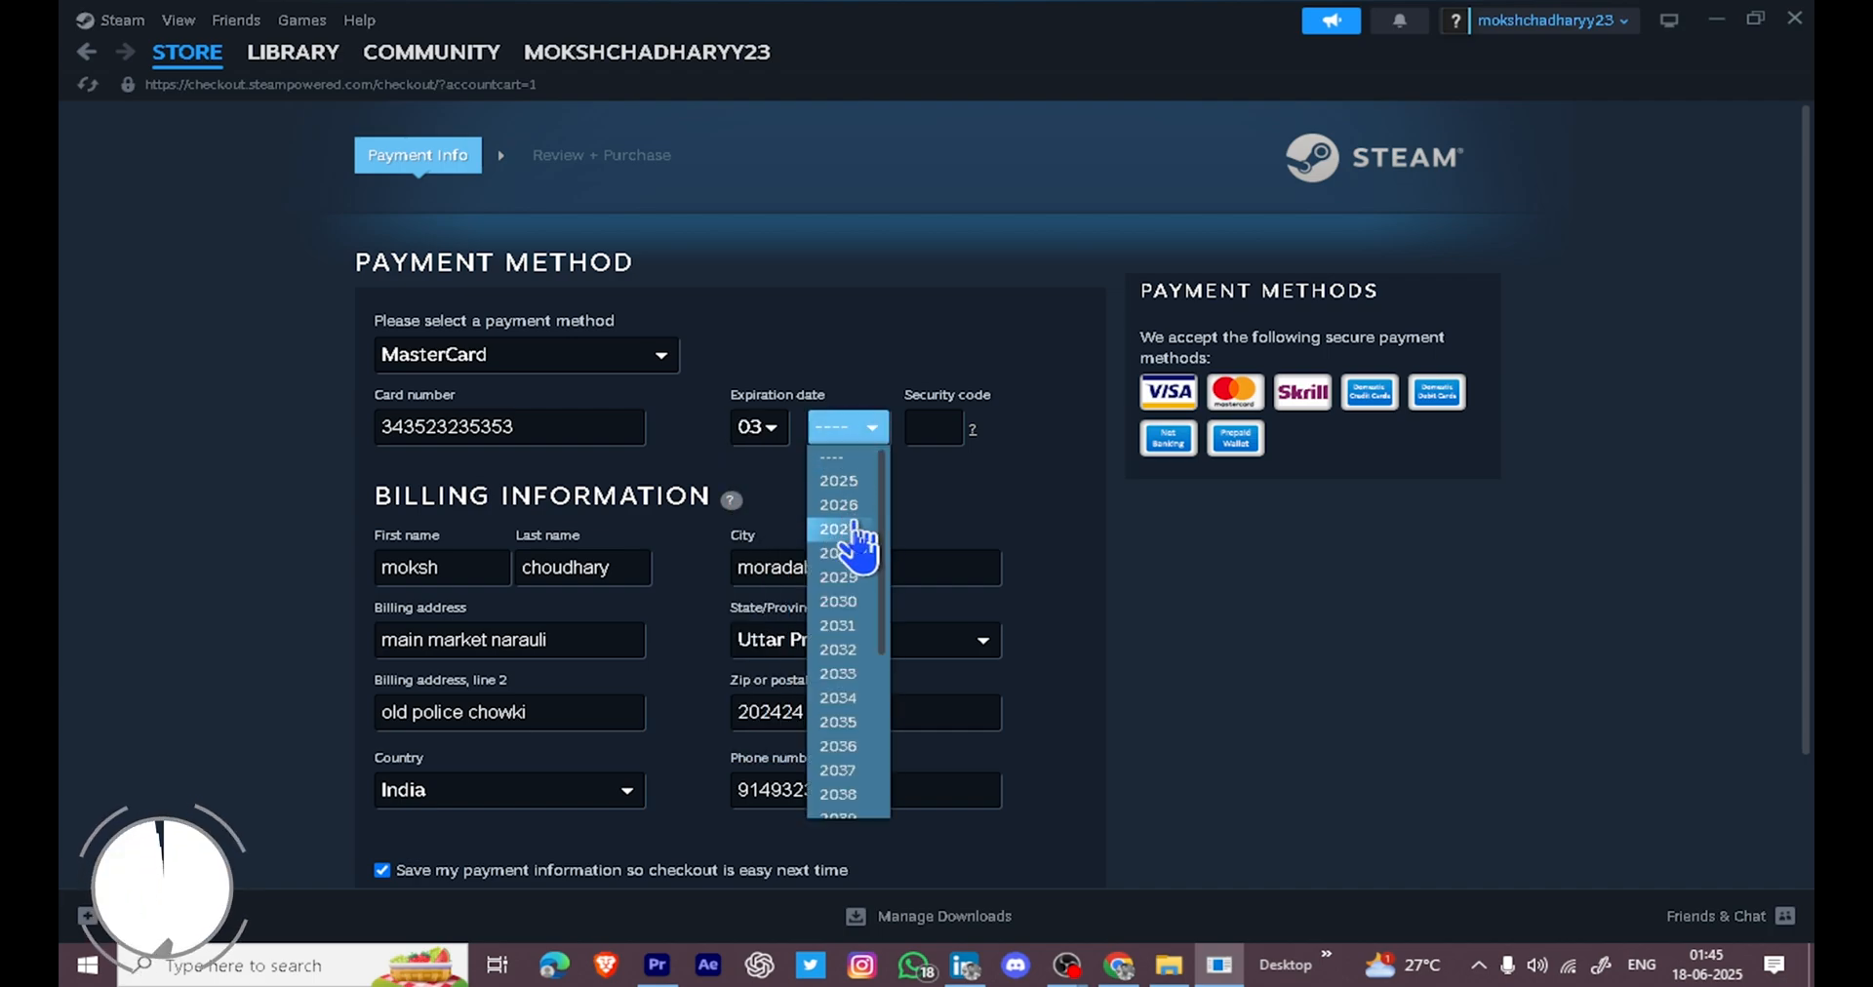
Select Delta Force in the Steam Library and start its installation
{"action": "left_click", "coordinate": [293, 51]}
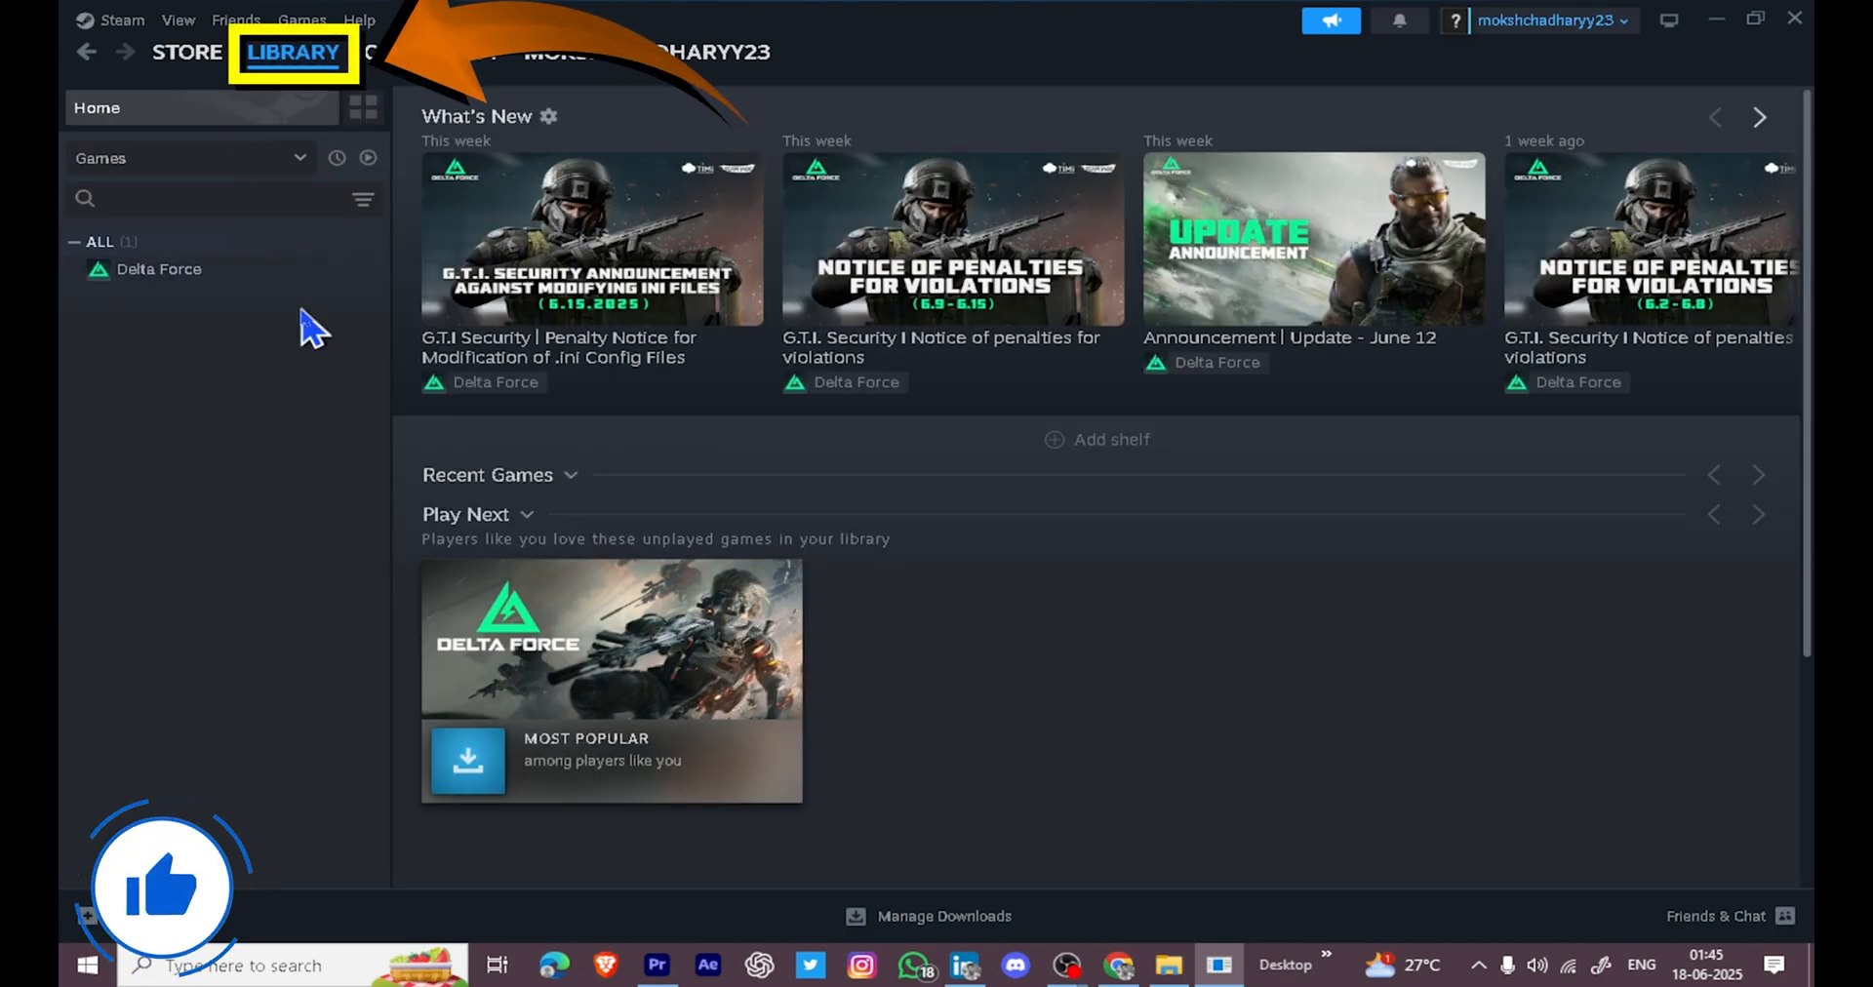
{"action": "left_click", "coordinate": [159, 269]}
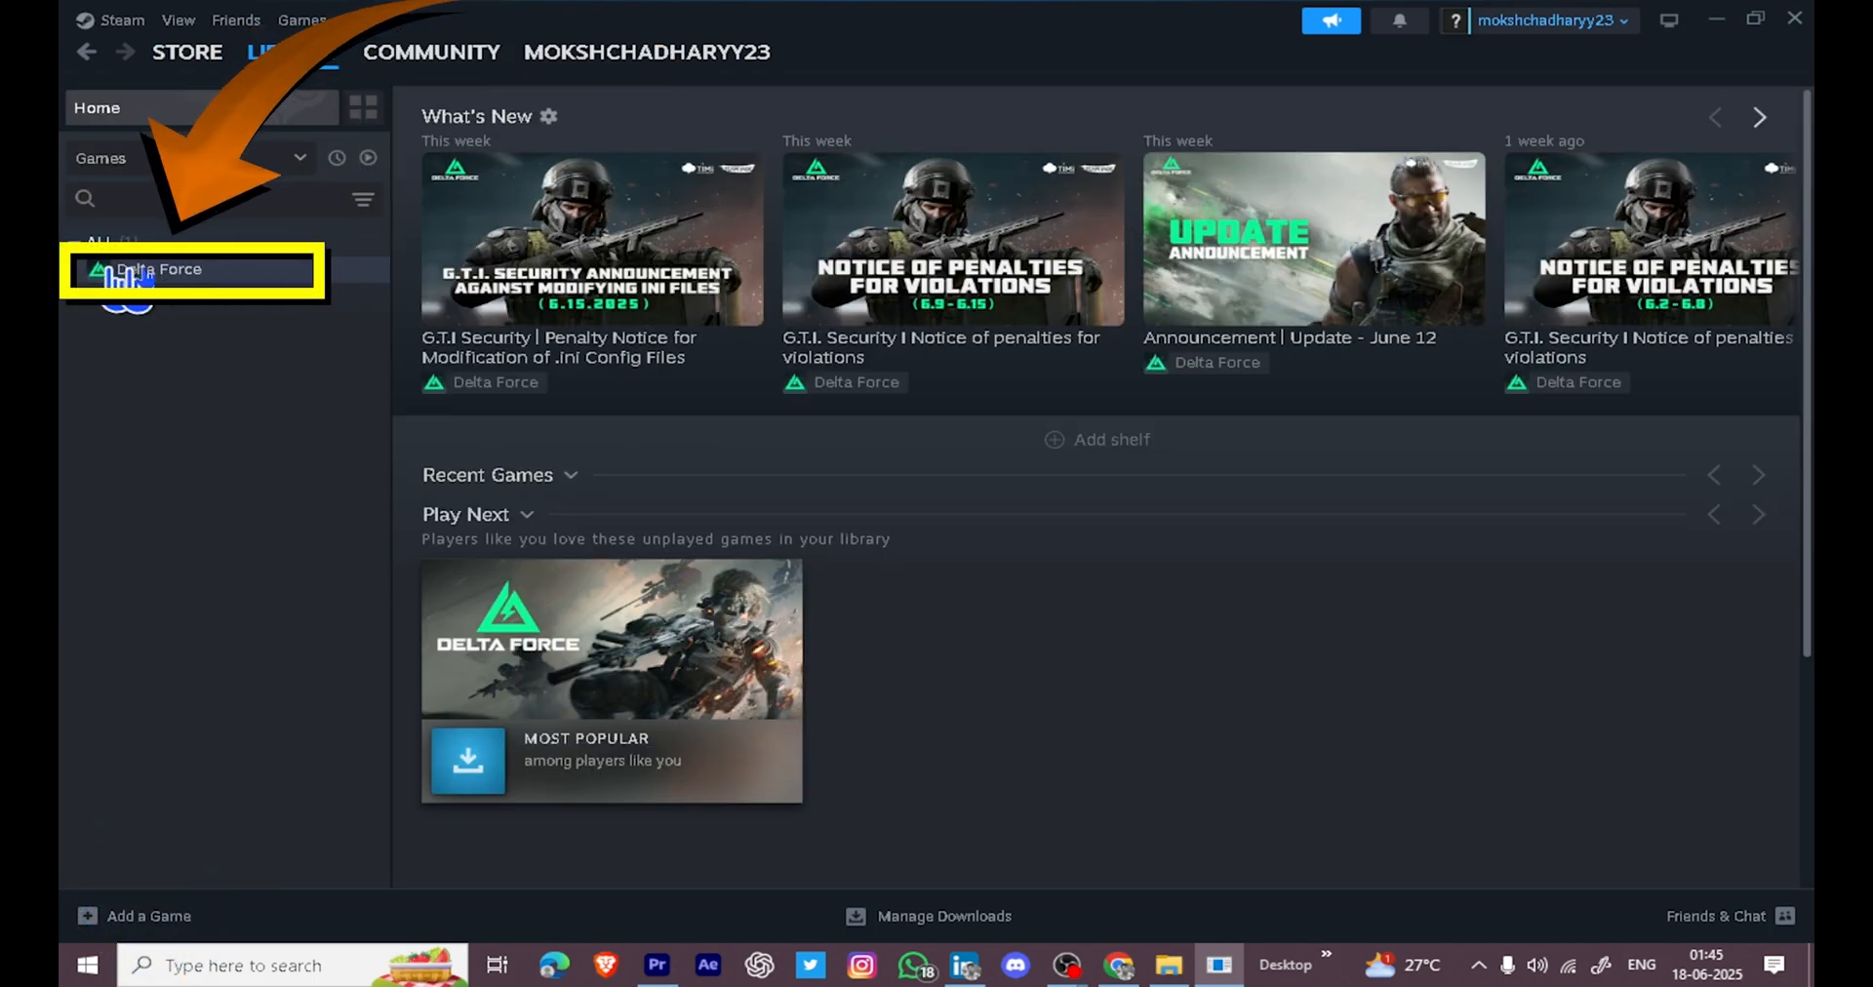
{"action": "left_click", "coordinate": [159, 269]}
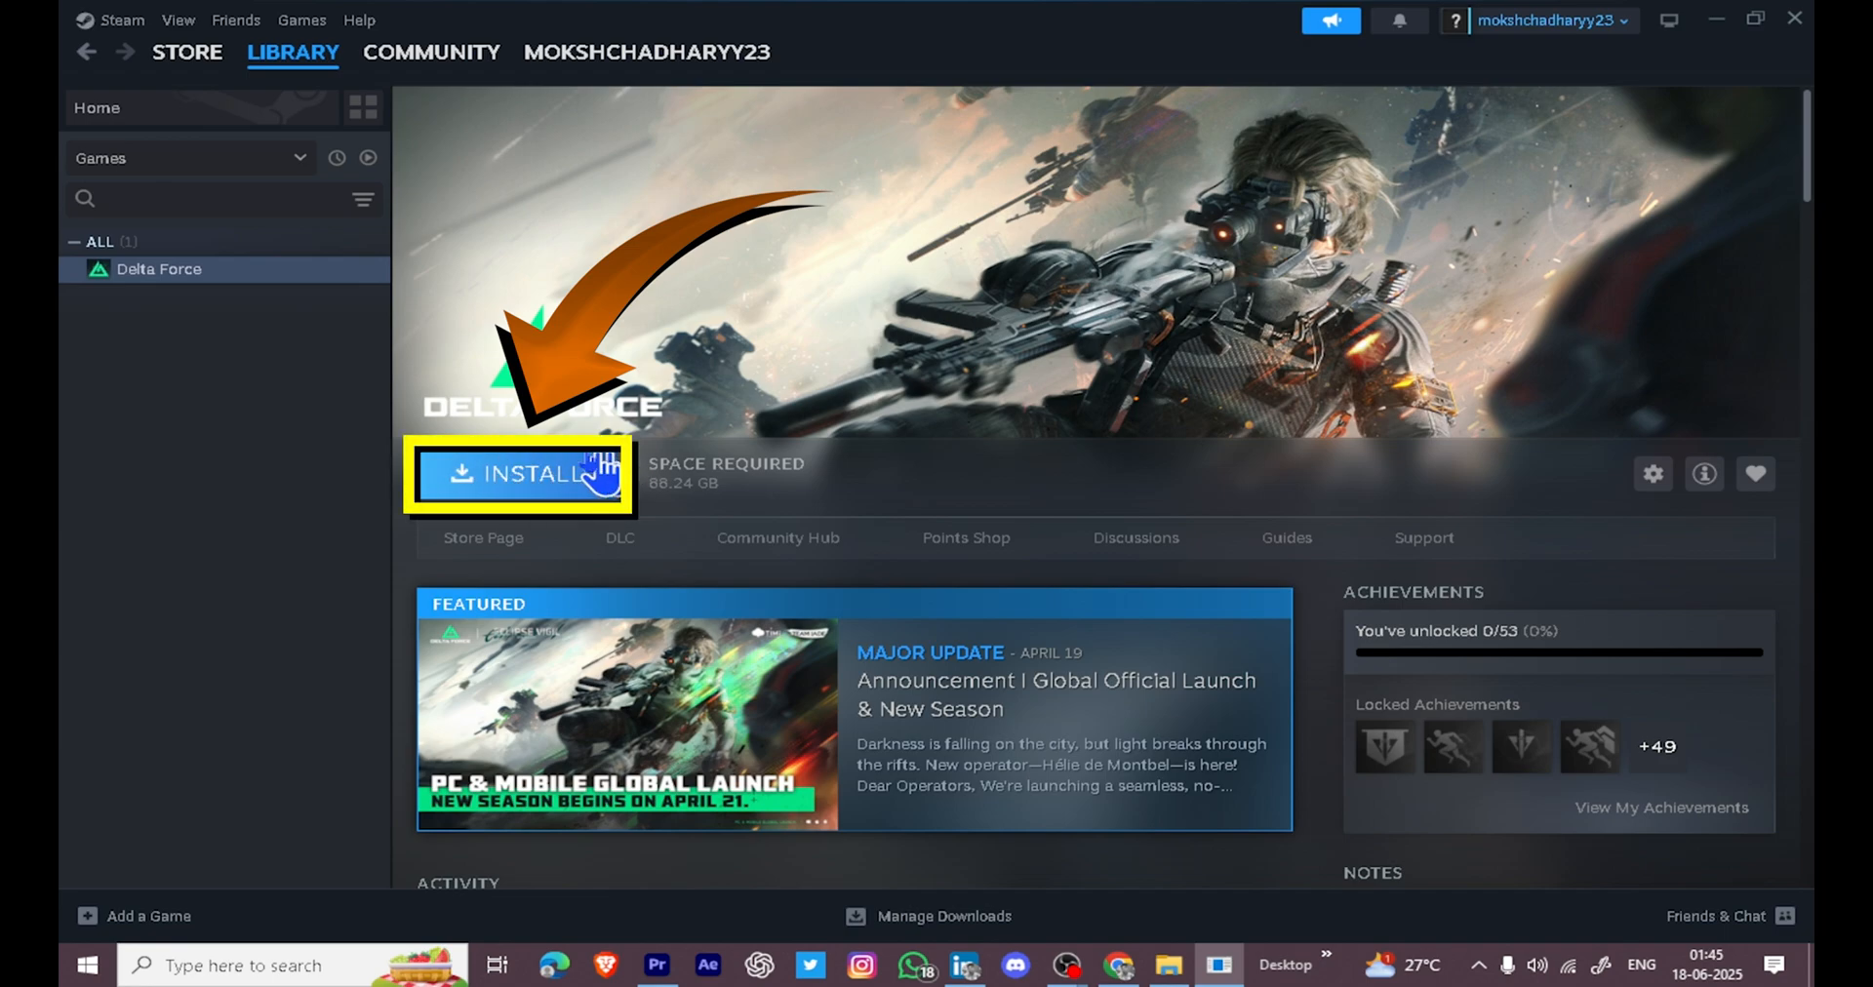